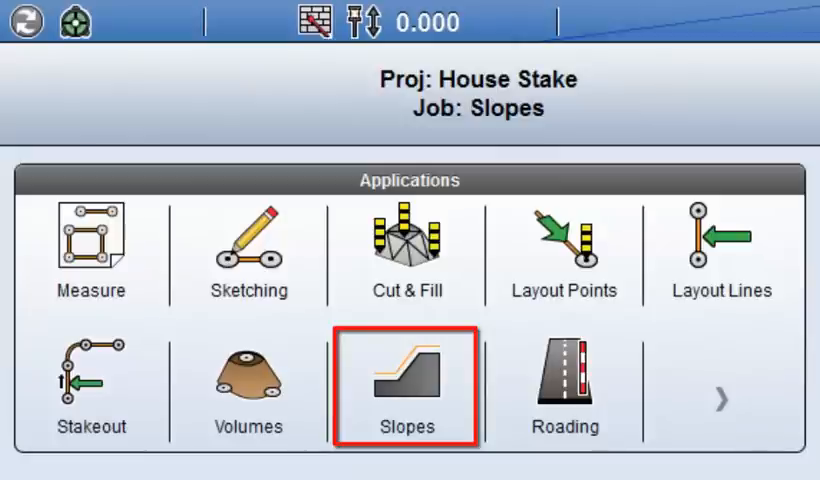
Launch the Slopes application from the Applications home screen on the House Stake project
click(248, 384)
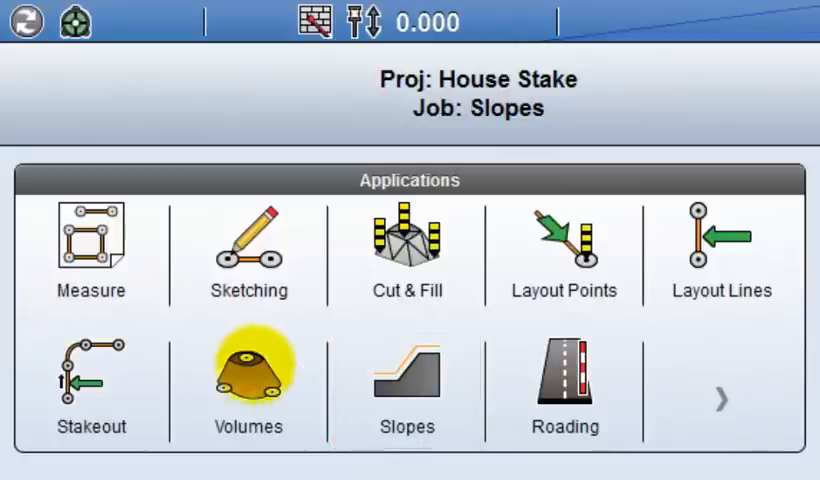
click(248, 384)
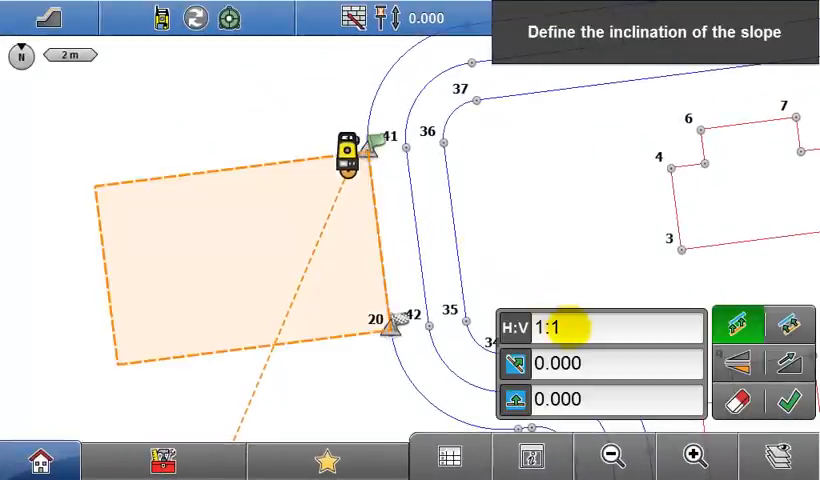
Enter a 2:3 inclination with 1.000 m horizontal and 0.000 m vertical offset
click(600, 326)
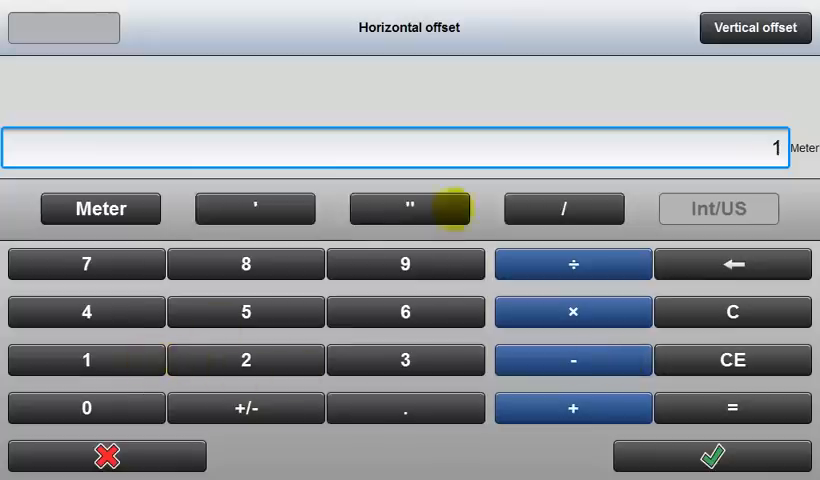
click(756, 28)
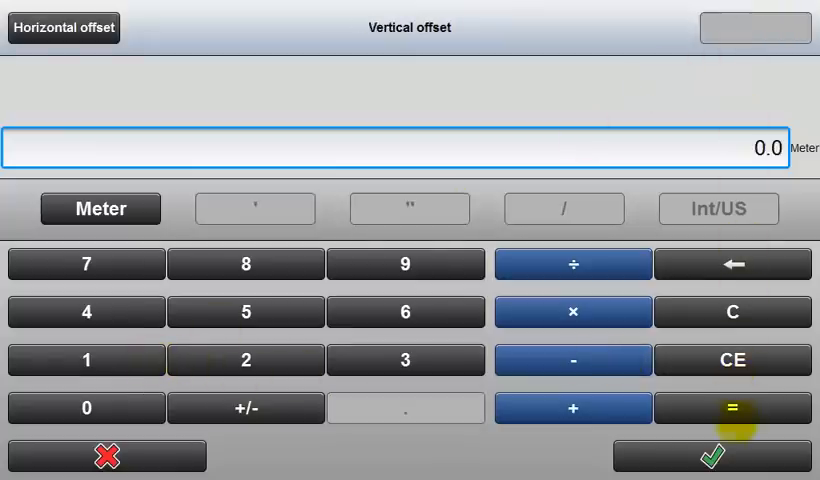
click(712, 456)
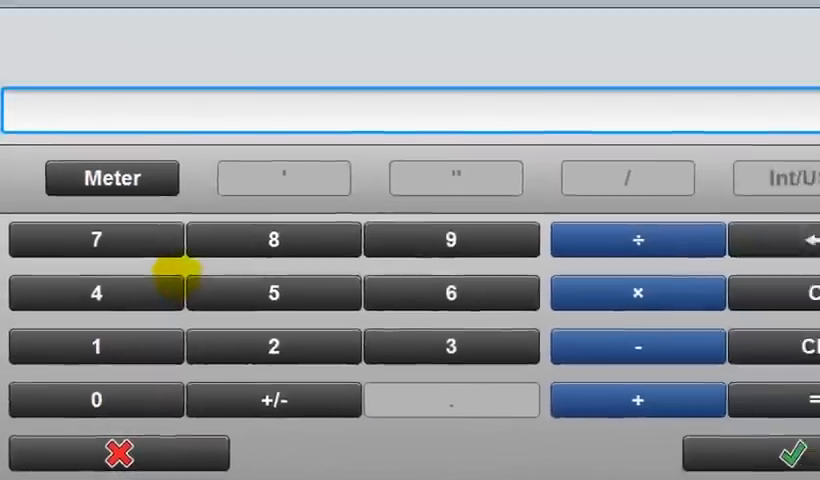
Enter and confirm a 5 m maximum slope height
click(272, 292)
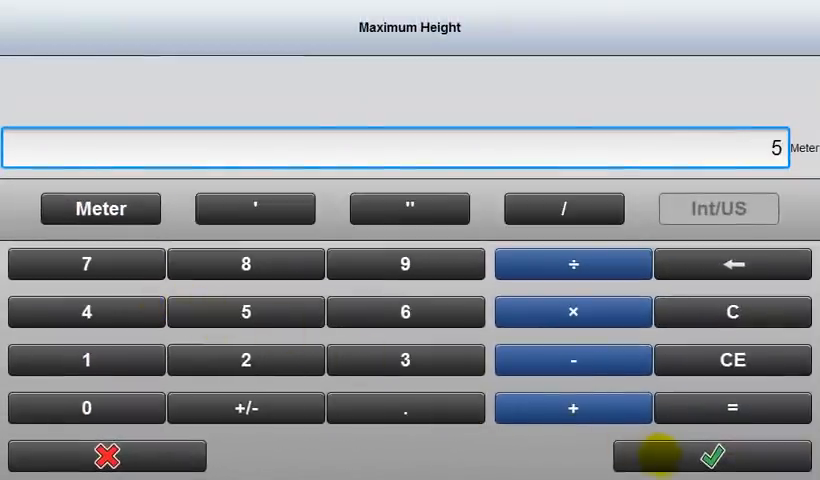
click(714, 456)
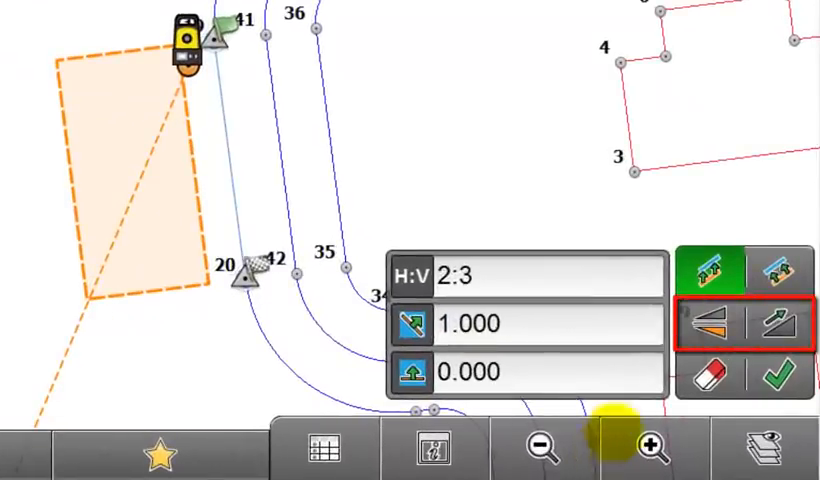
Switch the slope direction and accept the 2:3 slope definition
click(708, 320)
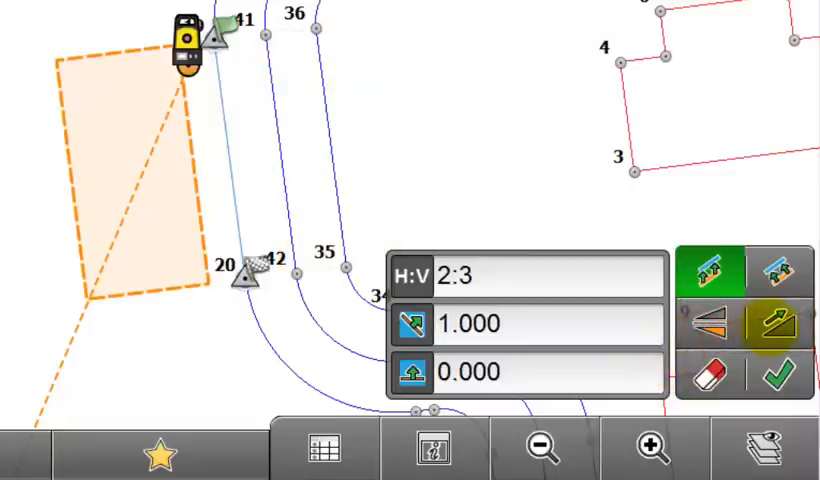
click(776, 322)
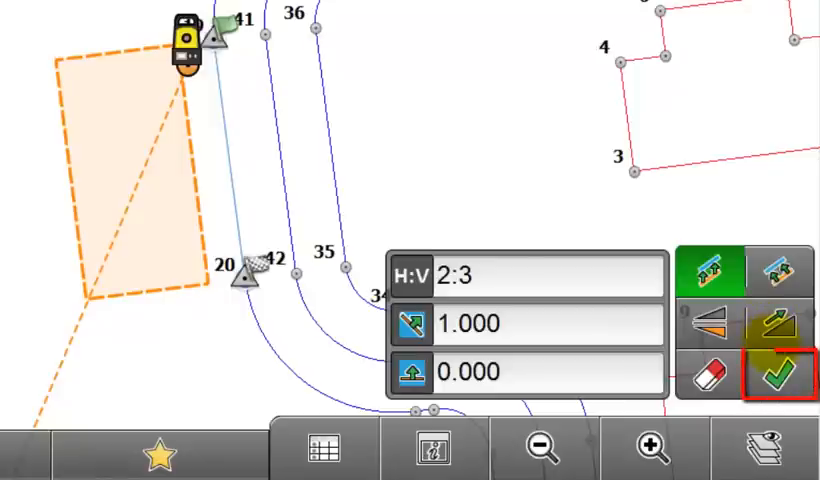
click(776, 376)
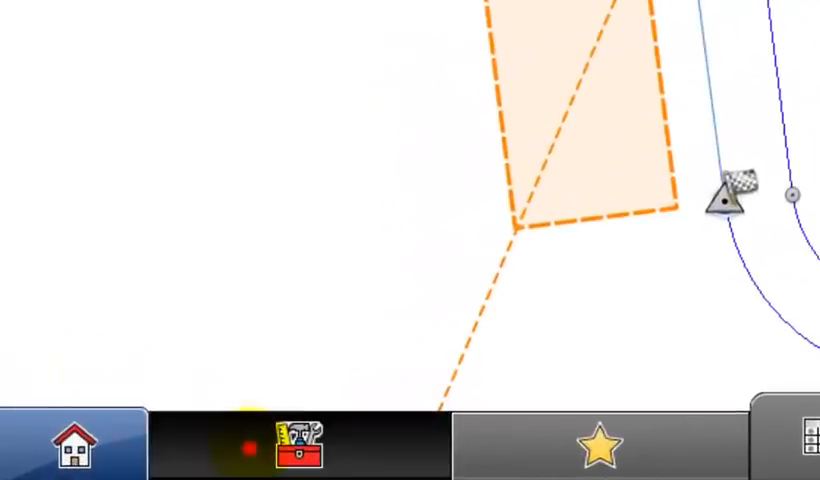
Re-check the slope definition via Edit Slope in the toolbox and accept it again
click(304, 450)
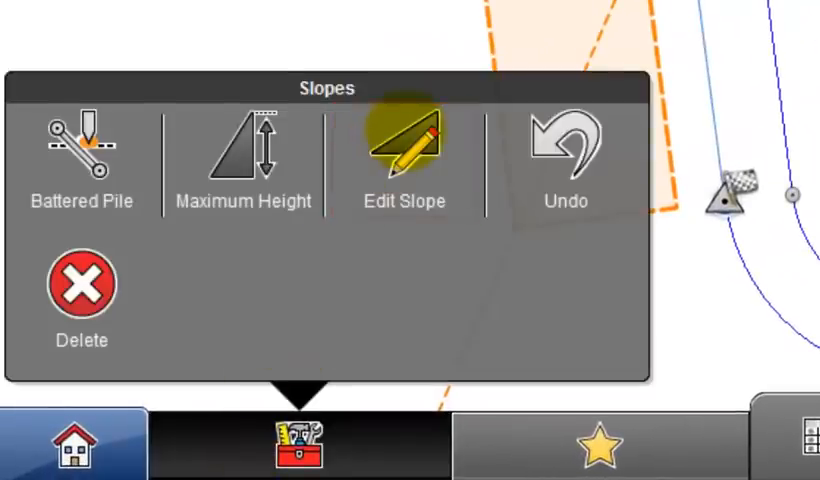
click(404, 140)
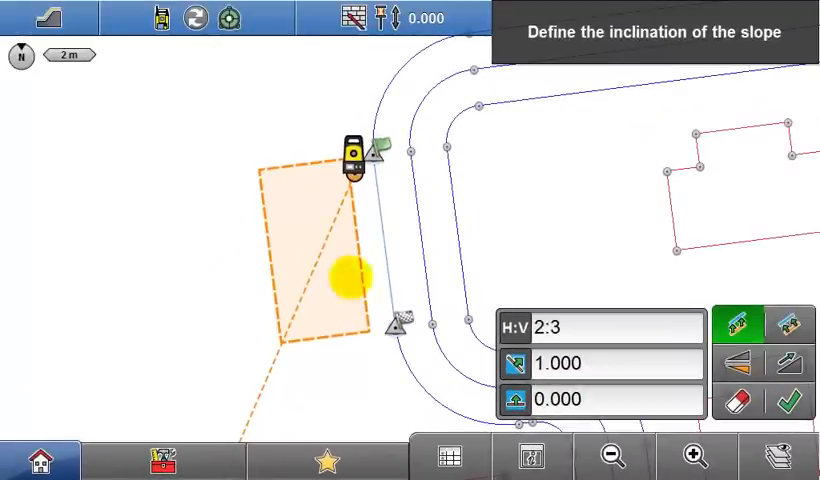
click(786, 400)
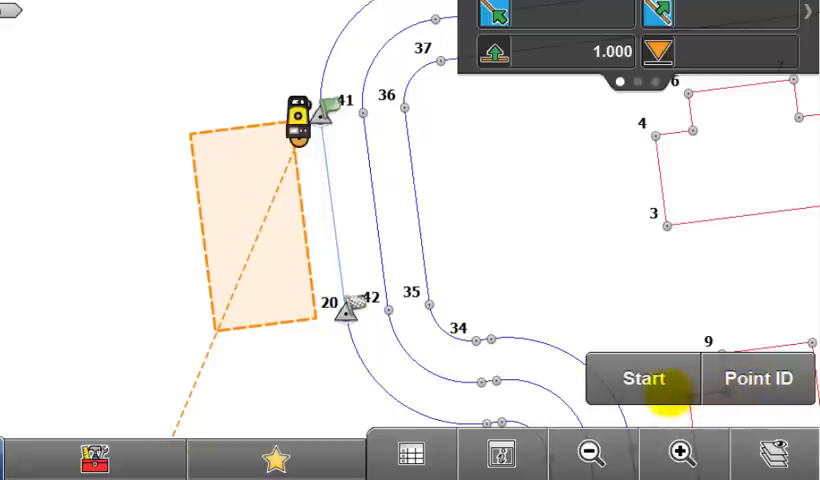
Start slope staking and read the live -1.076 cut/fill at the zoomed-in prism position
click(644, 378)
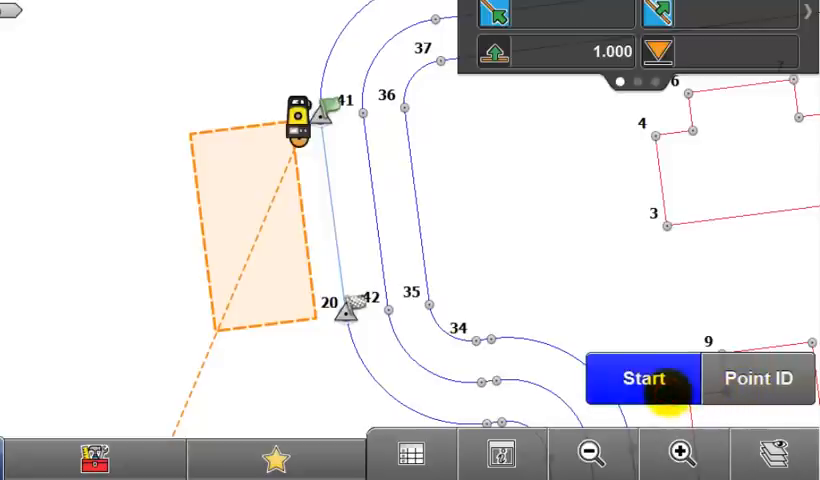
click(644, 378)
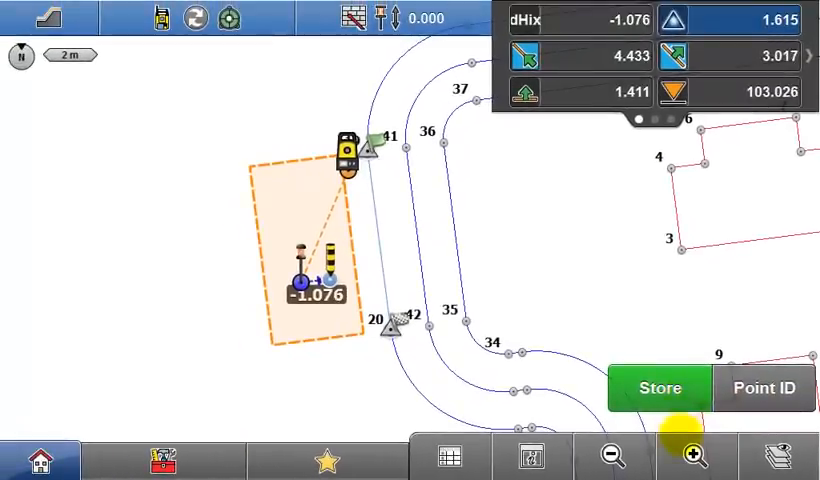
click(692, 456)
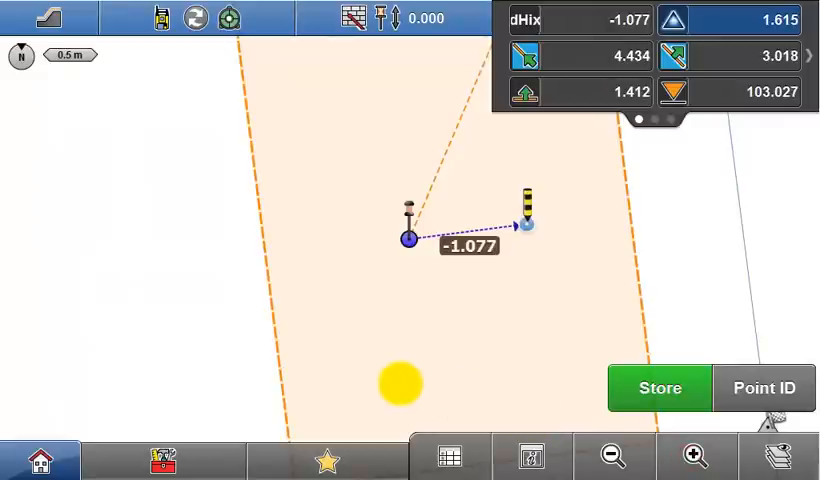
click(528, 212)
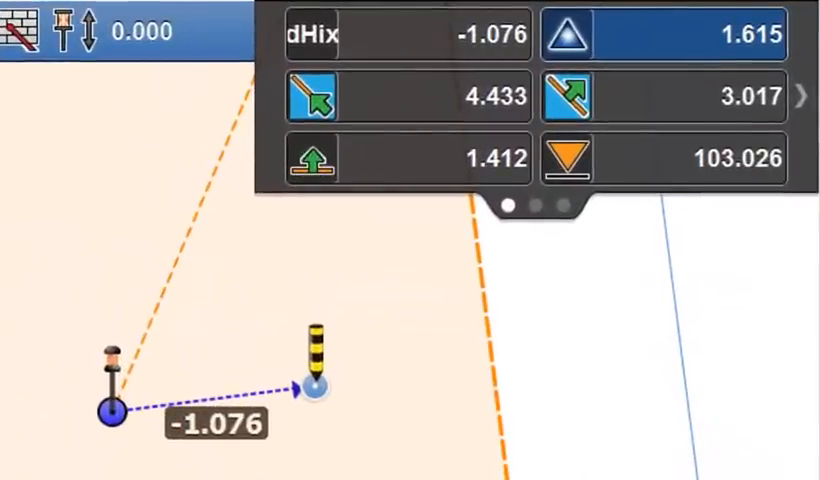
click(664, 36)
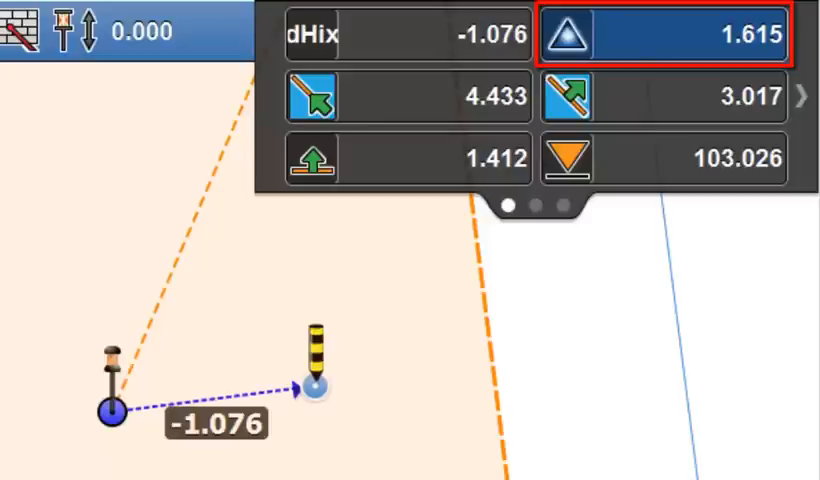
click(408, 34)
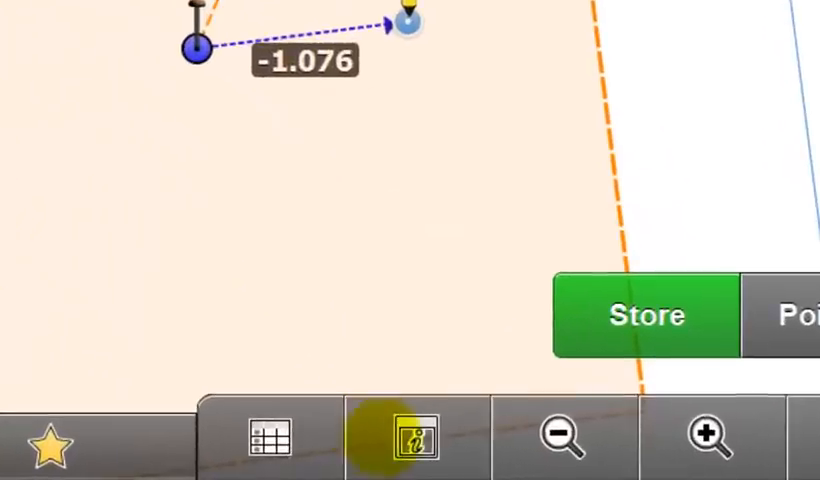
Switch to Cross Section view and page the data panel to h:v 2:3, 1 m offset and 5 m Max
click(416, 440)
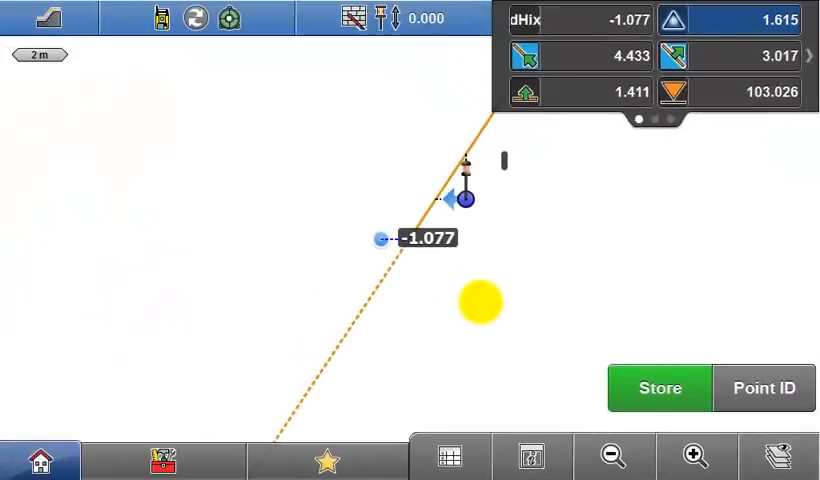
click(694, 456)
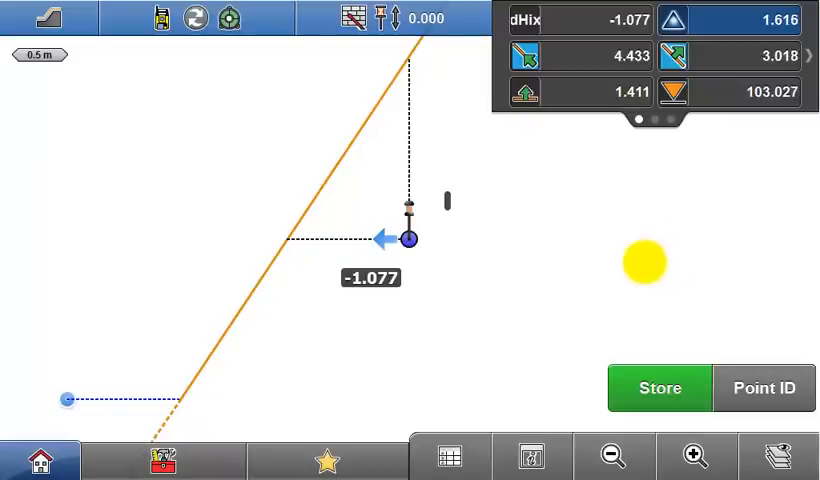
click(612, 456)
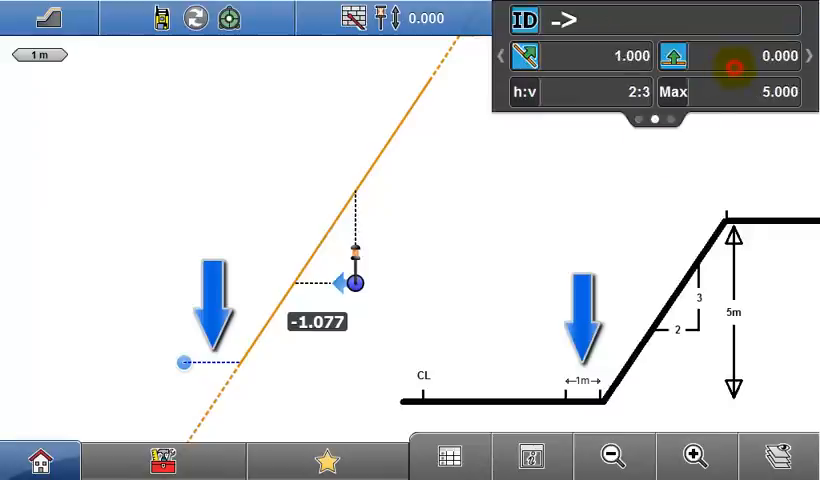
click(590, 56)
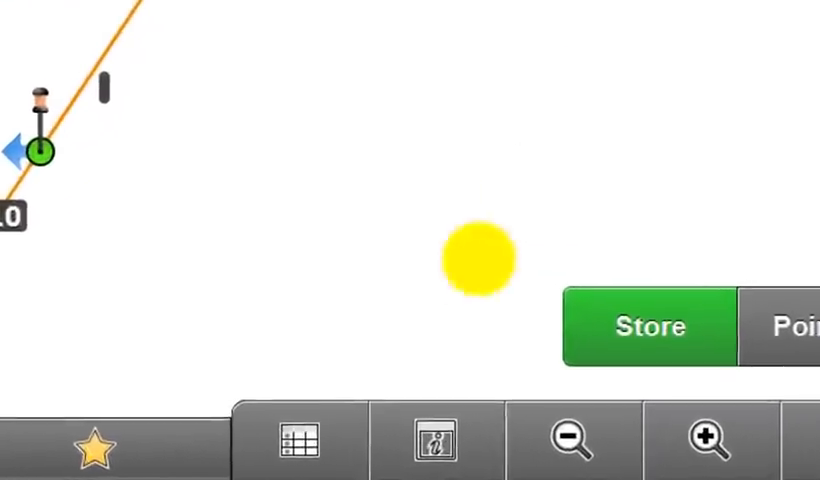
Return to the site plan view showing the stored slope points and a -1.678 offset reading
click(432, 438)
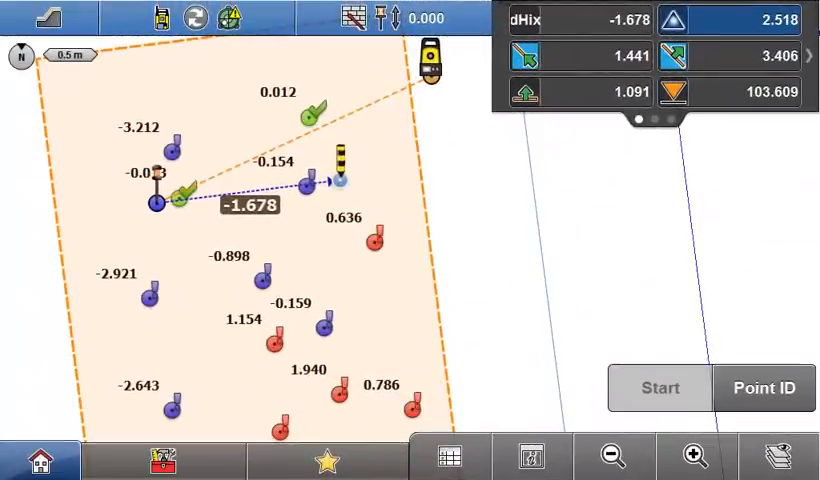
click(328, 464)
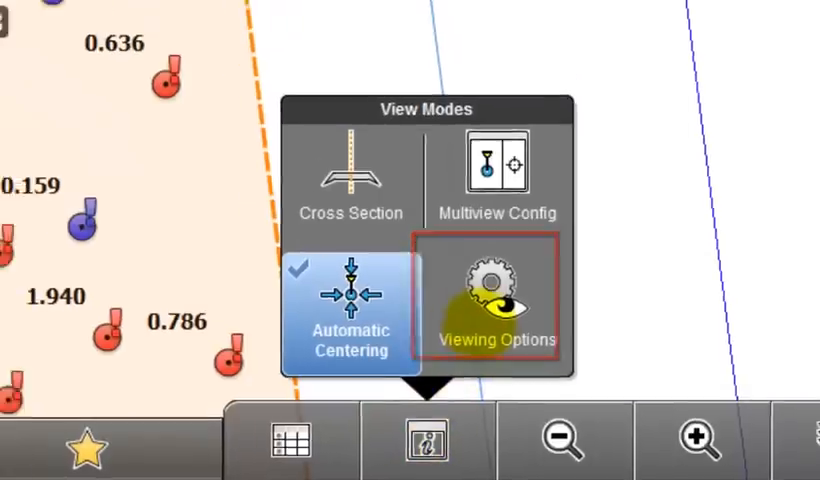
click(492, 300)
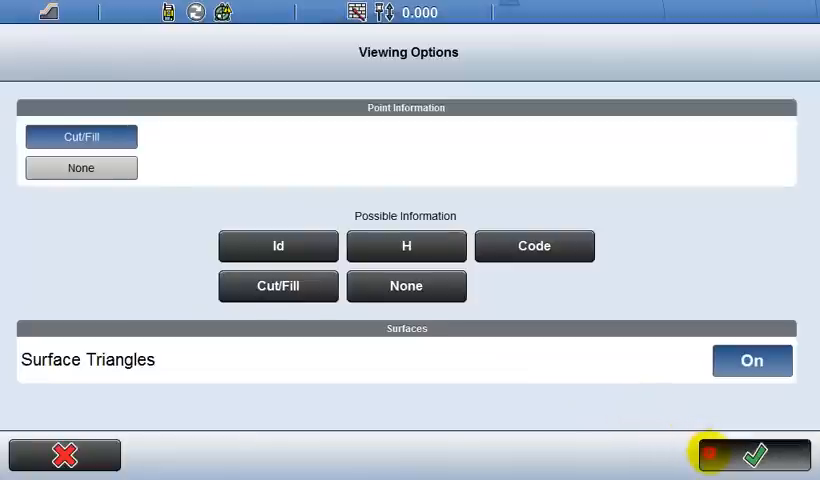
click(752, 456)
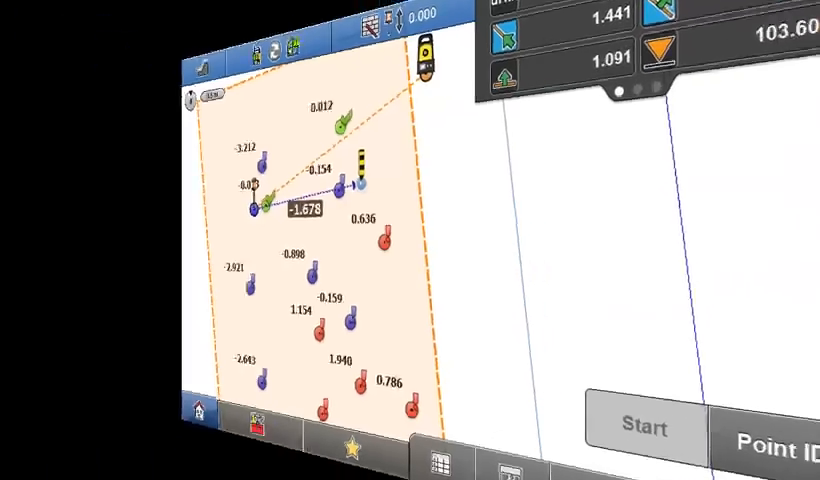